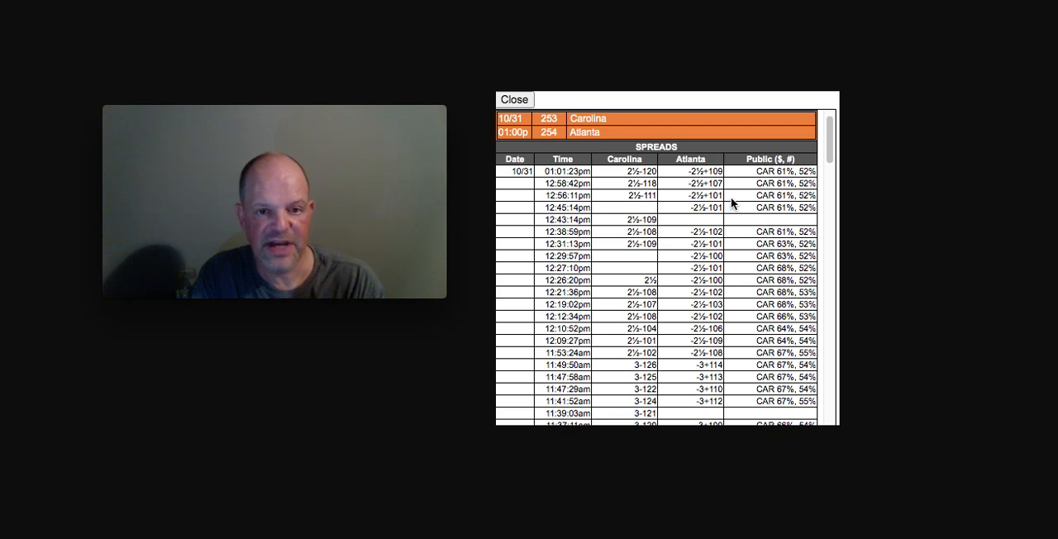
mouse_move(653, 167)
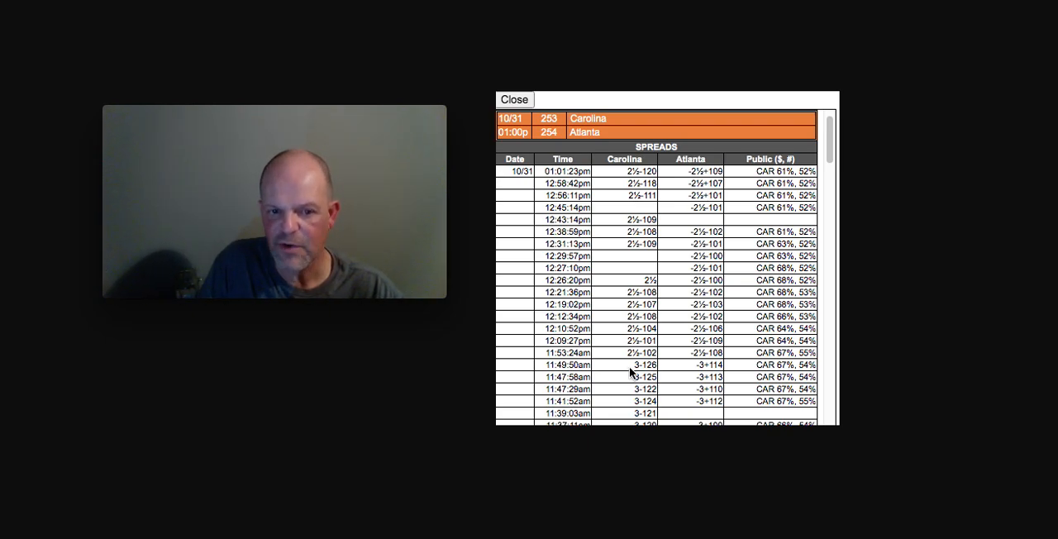
mouse_move(625, 355)
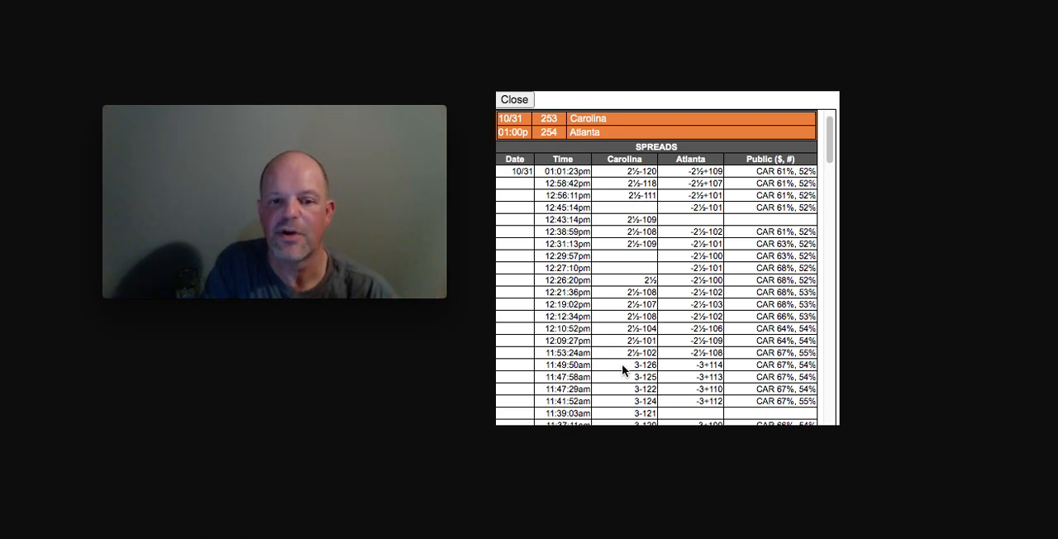
mouse_move(668, 366)
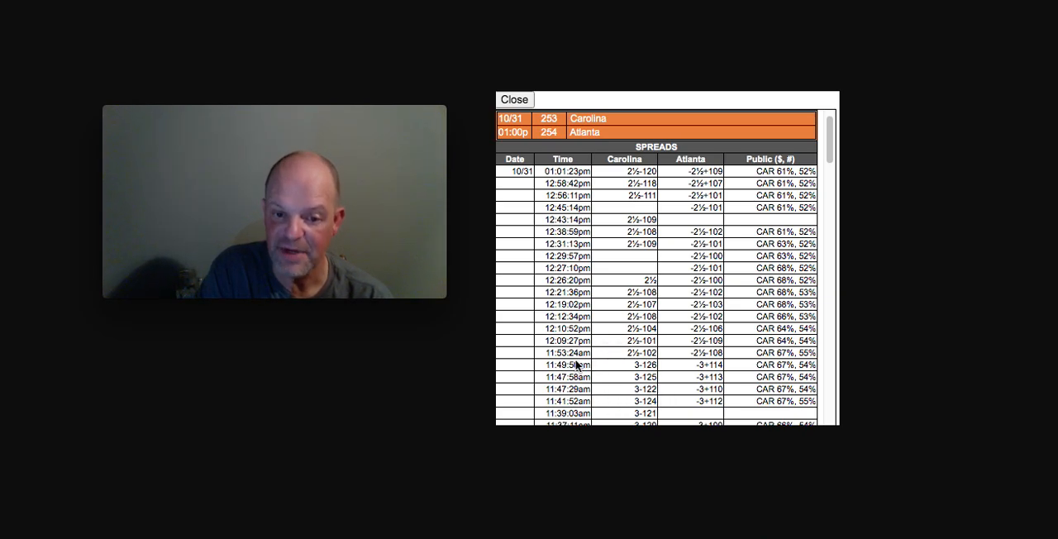
mouse_move(603, 357)
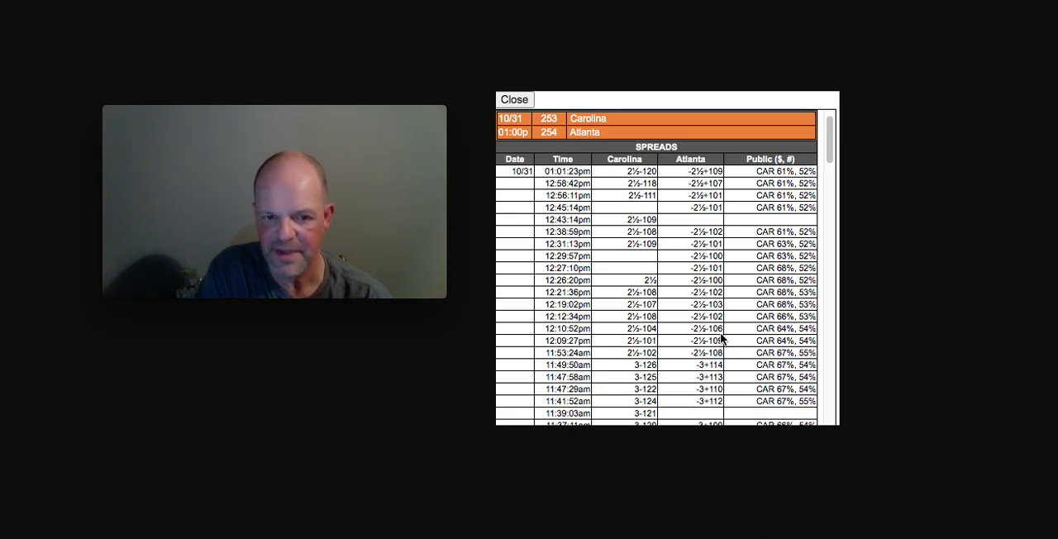
mouse_move(612, 350)
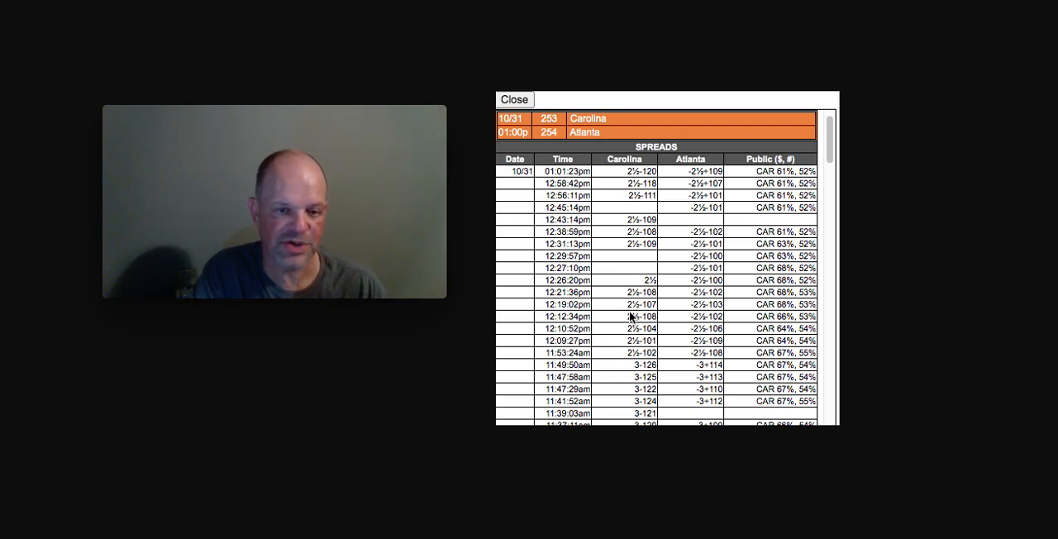
mouse_move(625, 208)
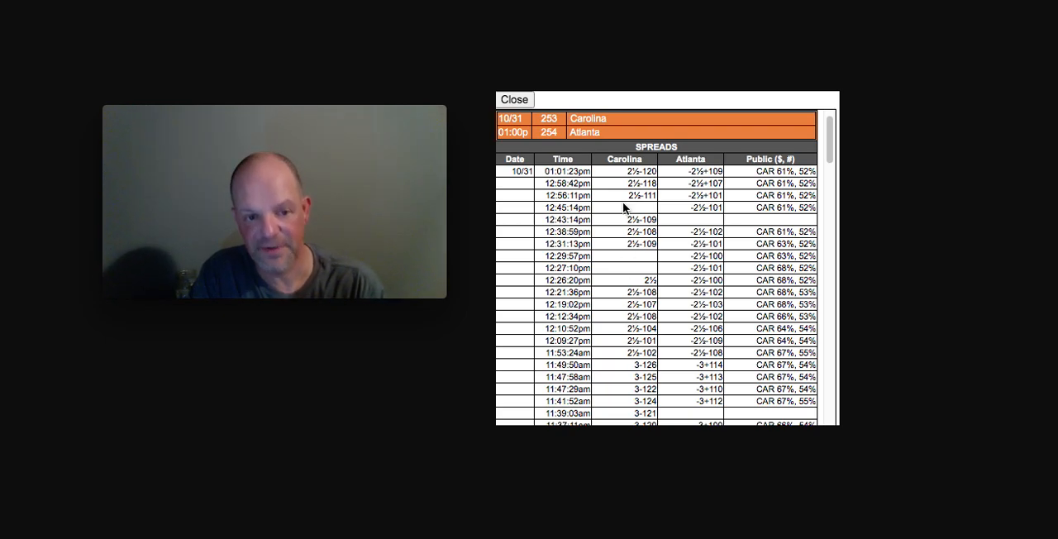
mouse_move(609, 255)
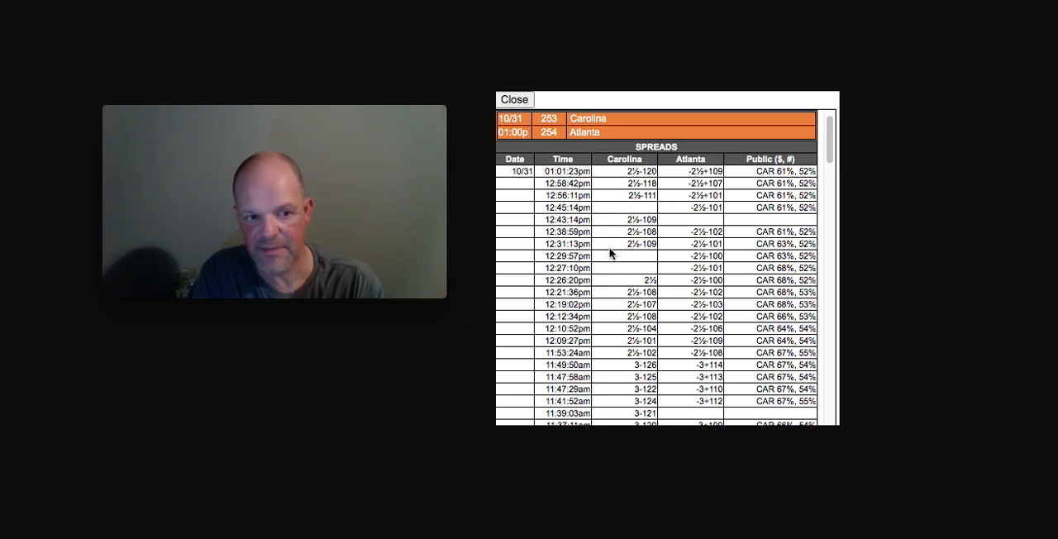
mouse_move(648, 388)
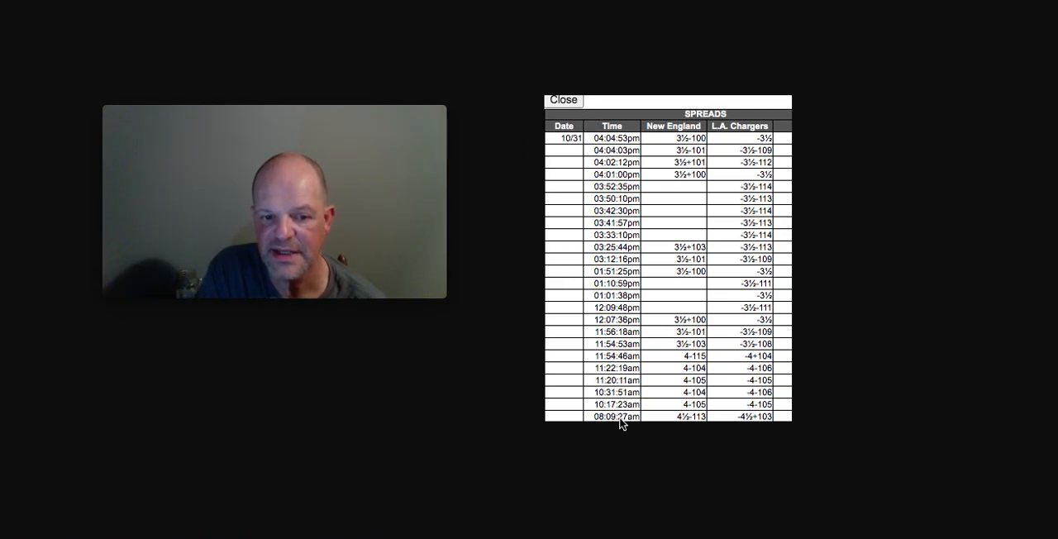
mouse_move(676, 426)
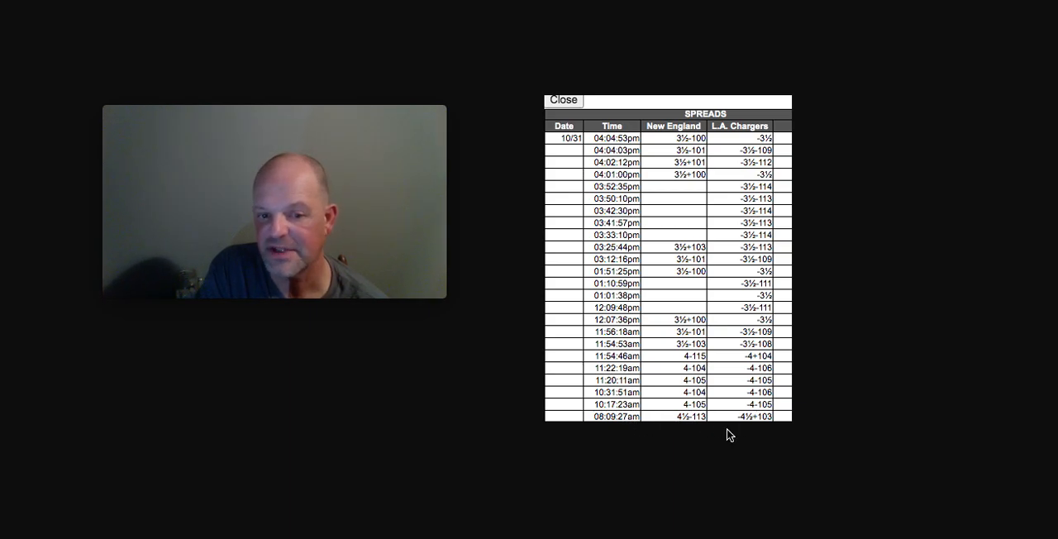
mouse_move(691, 423)
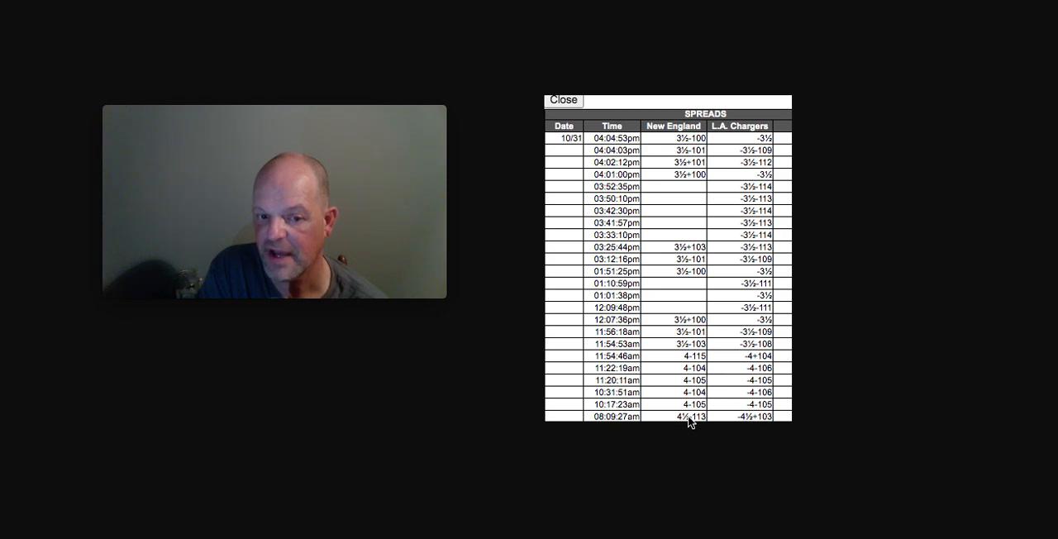
mouse_move(671, 397)
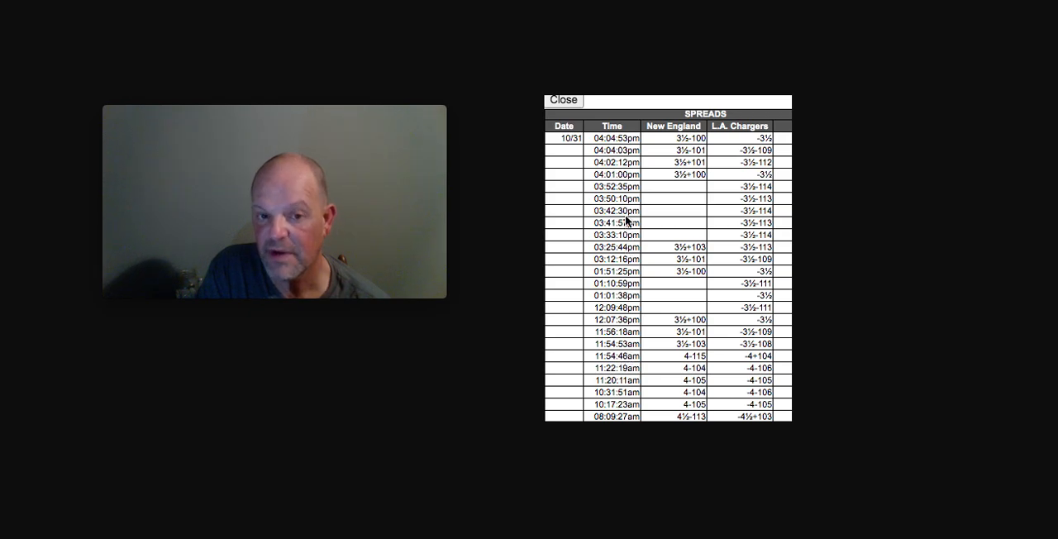
mouse_move(661, 351)
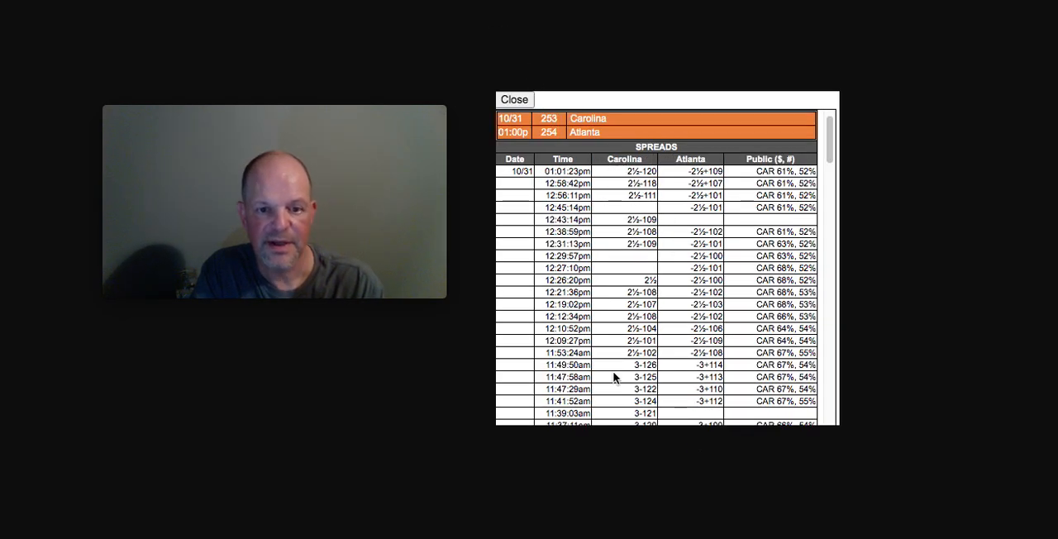
mouse_move(608, 347)
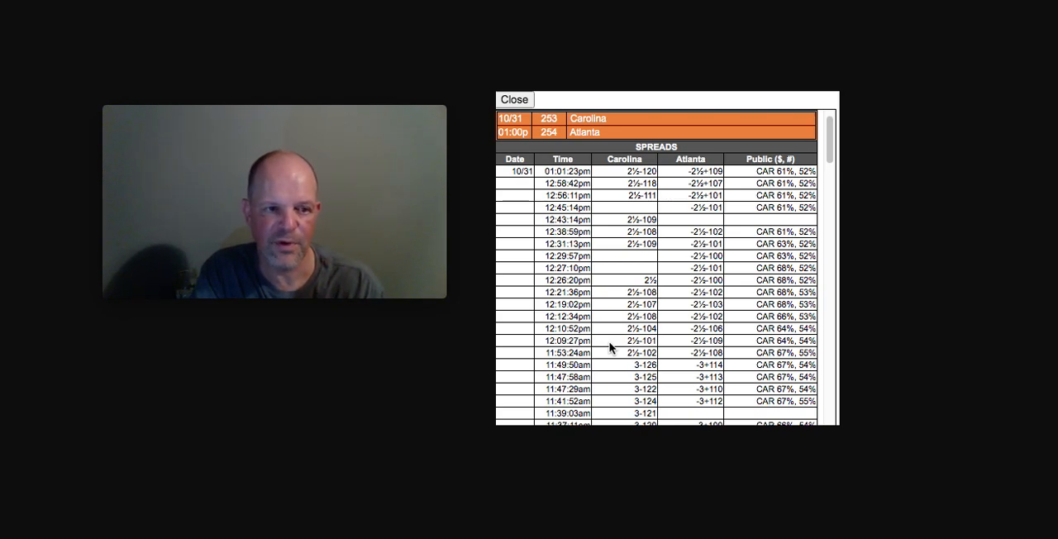
mouse_move(492, 44)
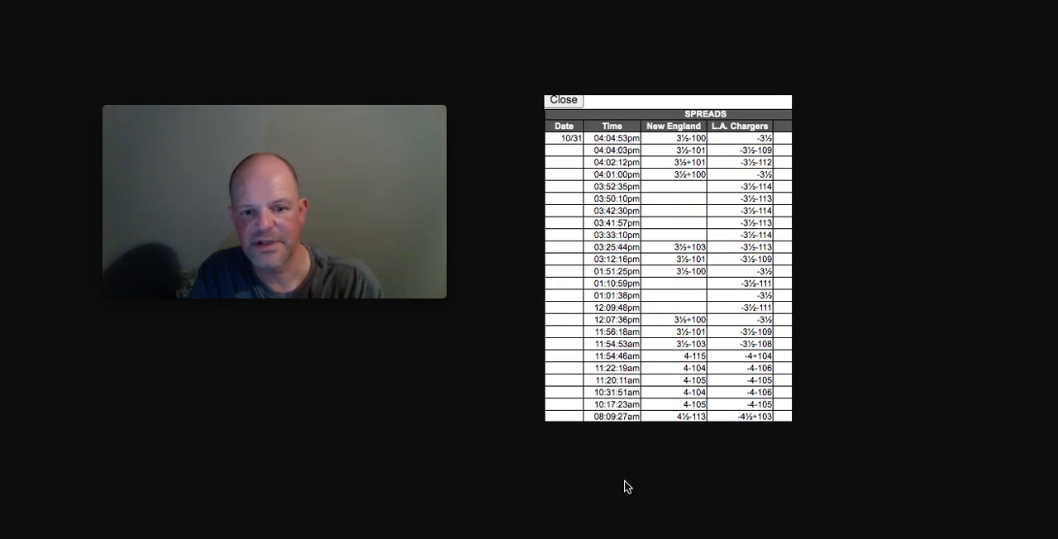
mouse_move(677, 350)
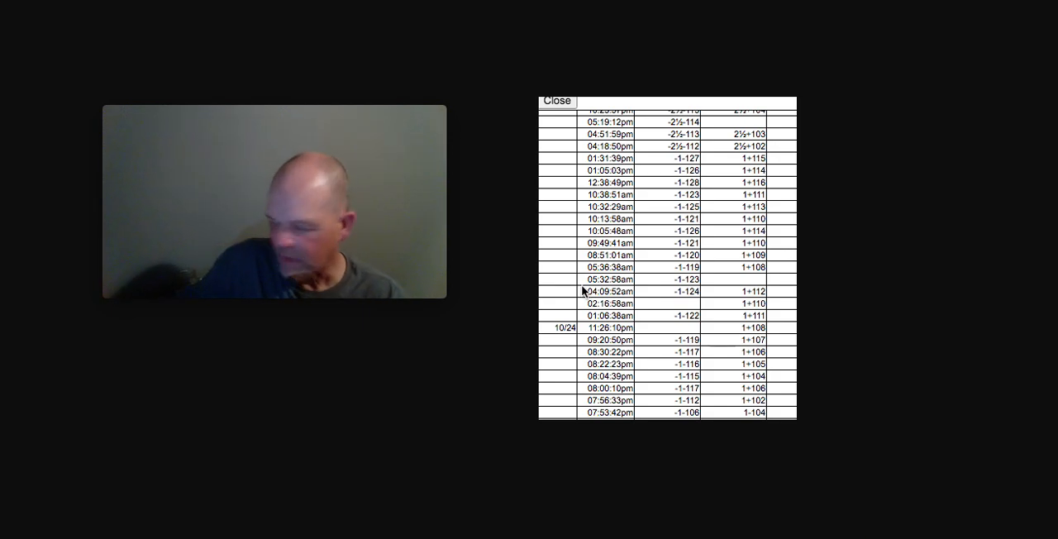
mouse_move(676, 426)
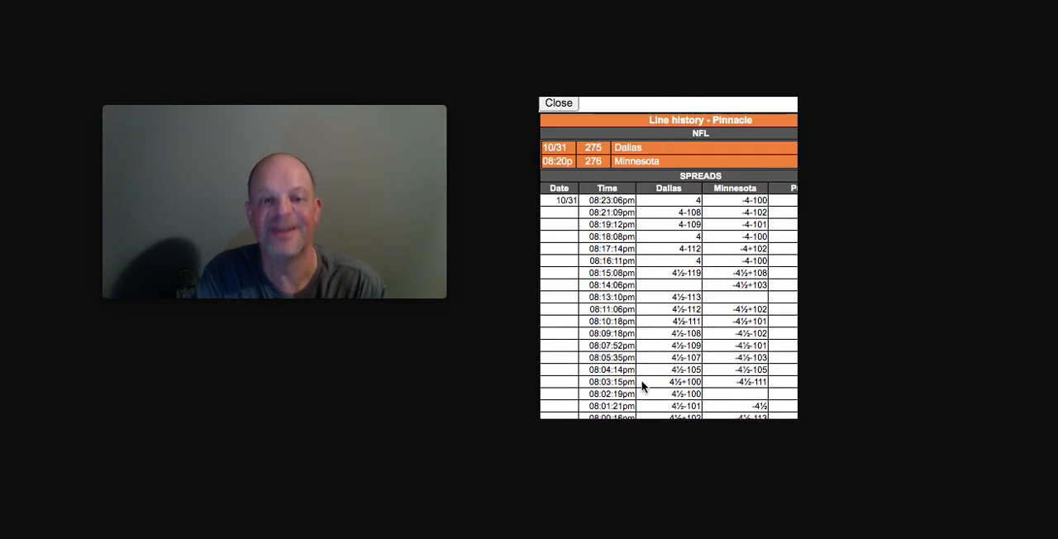
mouse_move(703, 416)
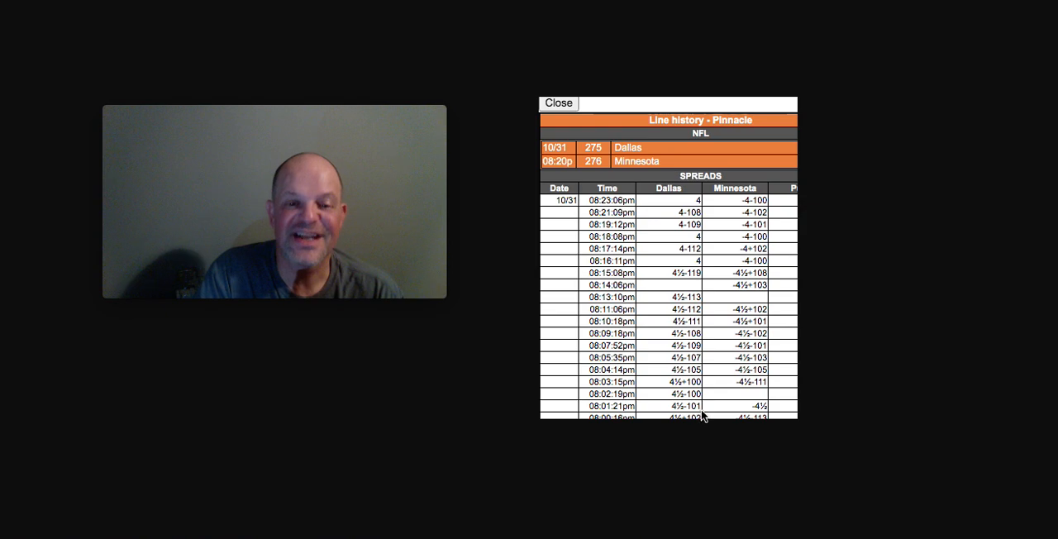
mouse_move(669, 299)
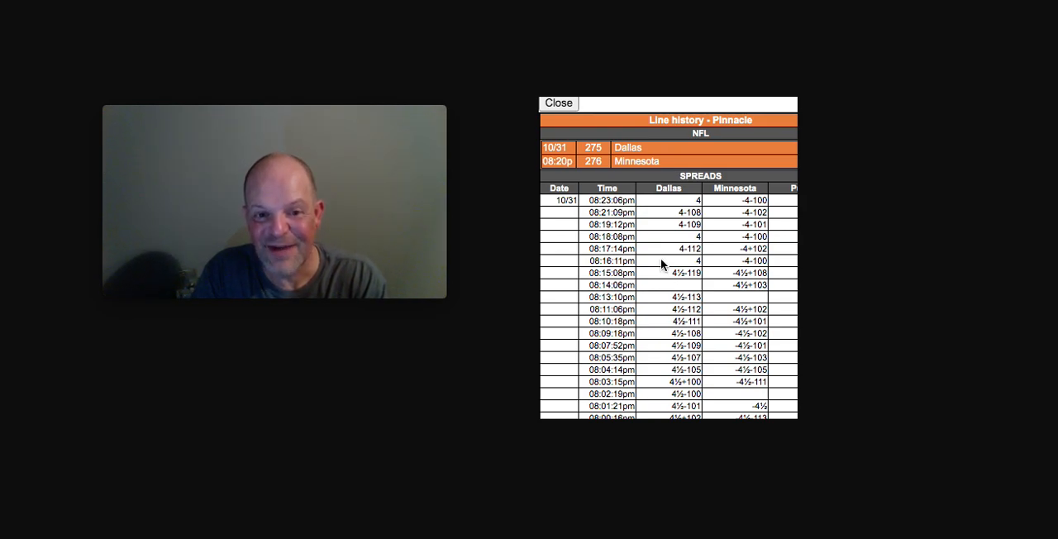
mouse_move(681, 298)
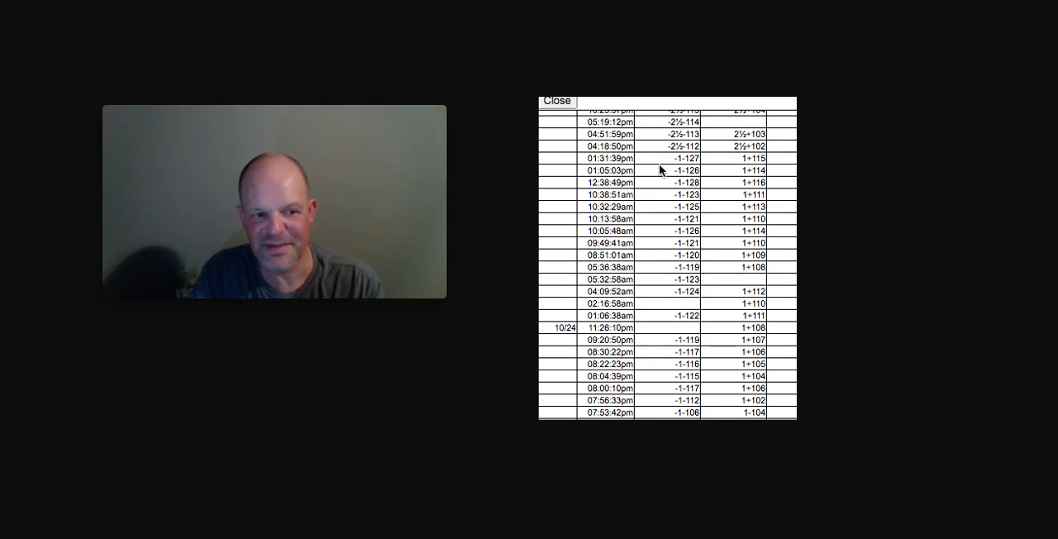
mouse_move(625, 64)
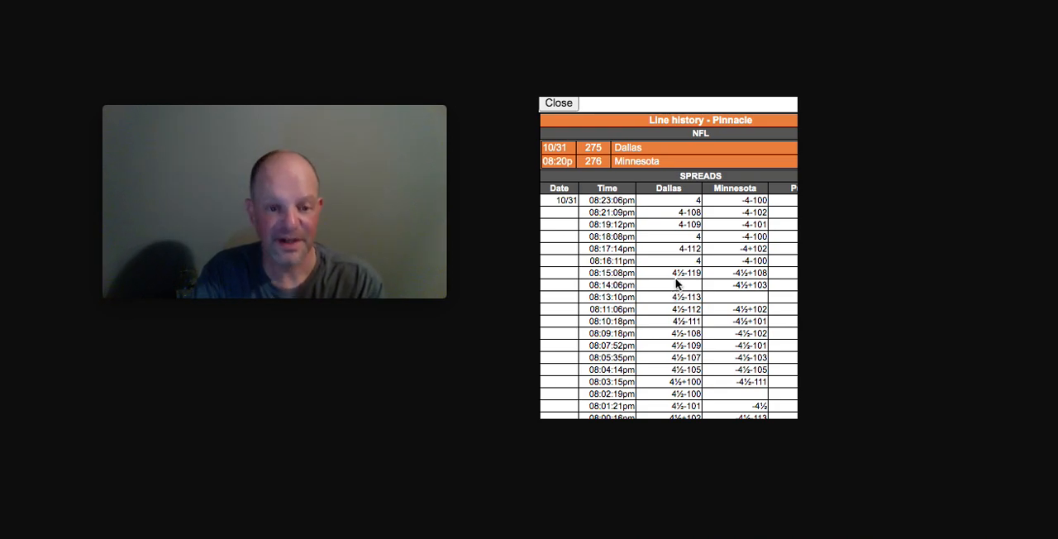
mouse_move(670, 254)
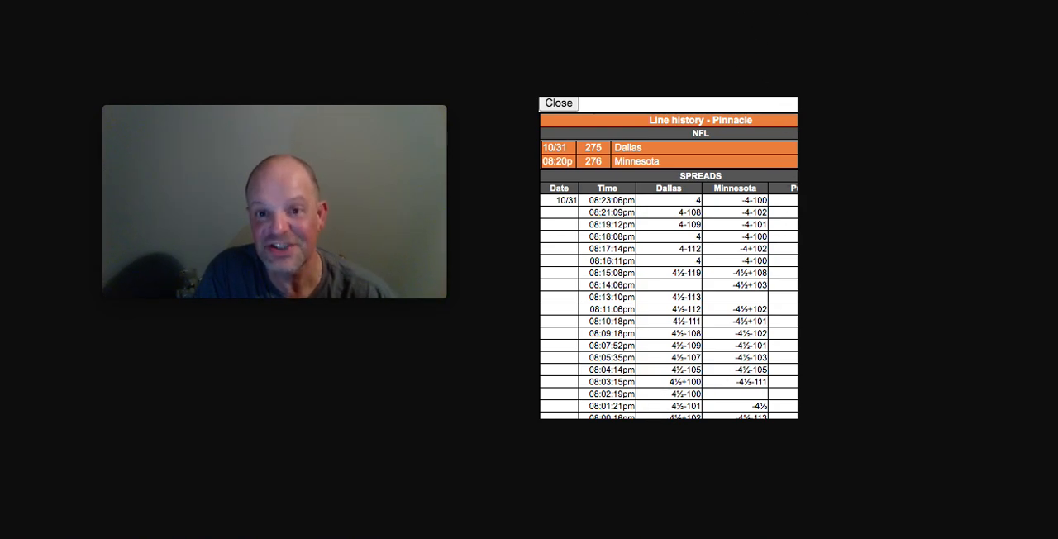
Step: Scroll through the SPREADS rows showing the line sliding from 5 to 2½ then settling at 2
scroll(down, 3)
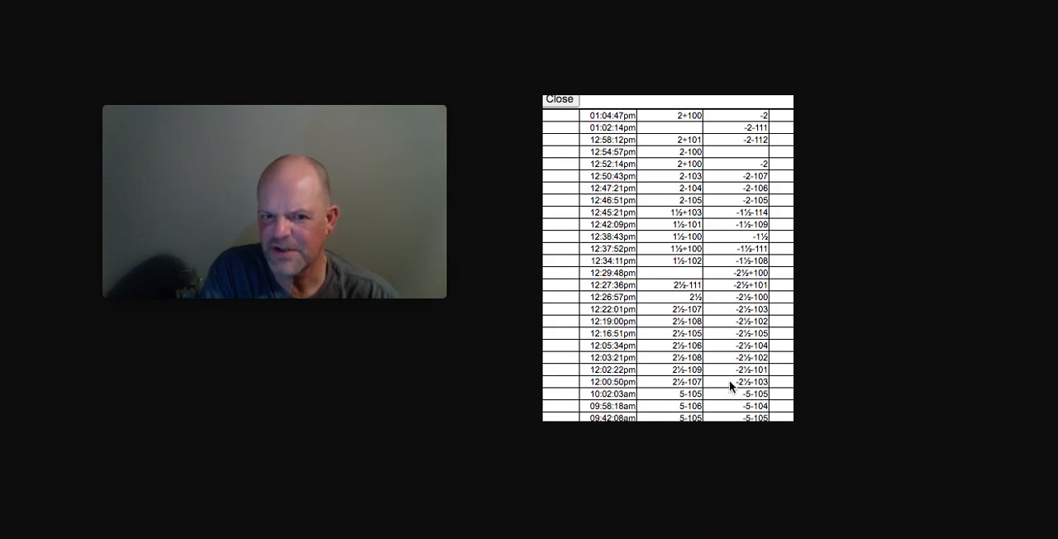
mouse_move(745, 405)
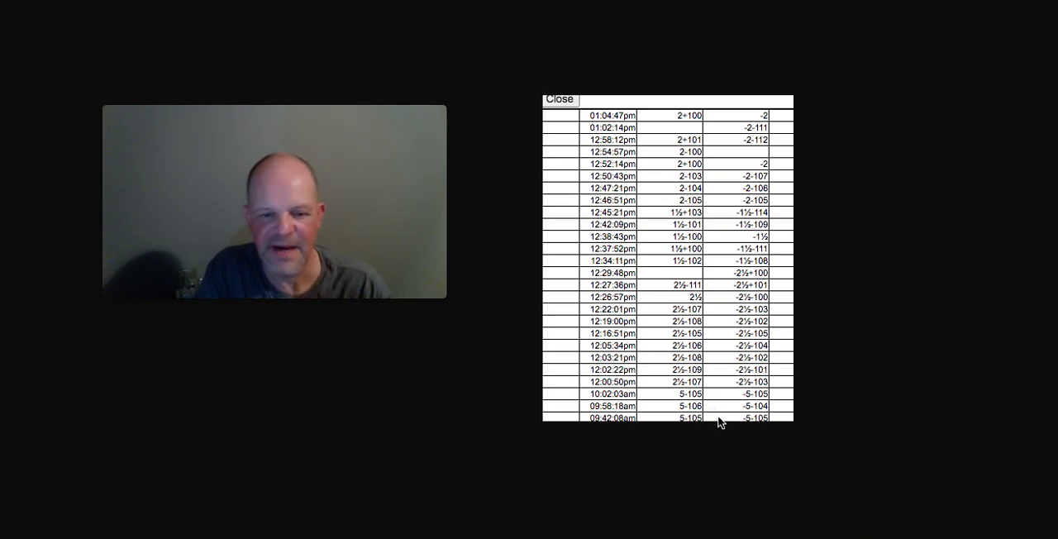
mouse_move(725, 389)
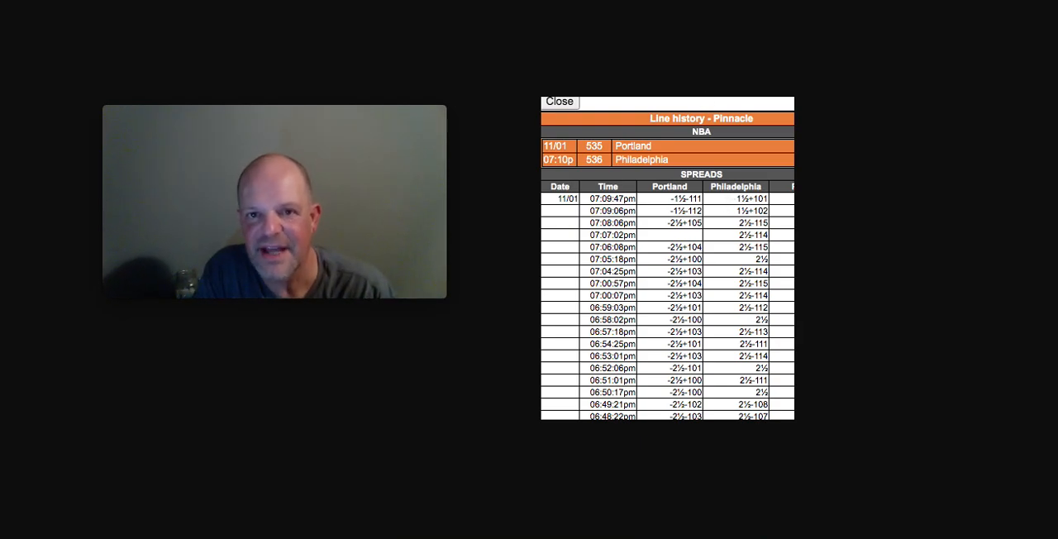
Step: Scroll the Pinnacle line history for Portland vs. Philadelphia showing spreads around 1½ to 2½
scroll(down, 3)
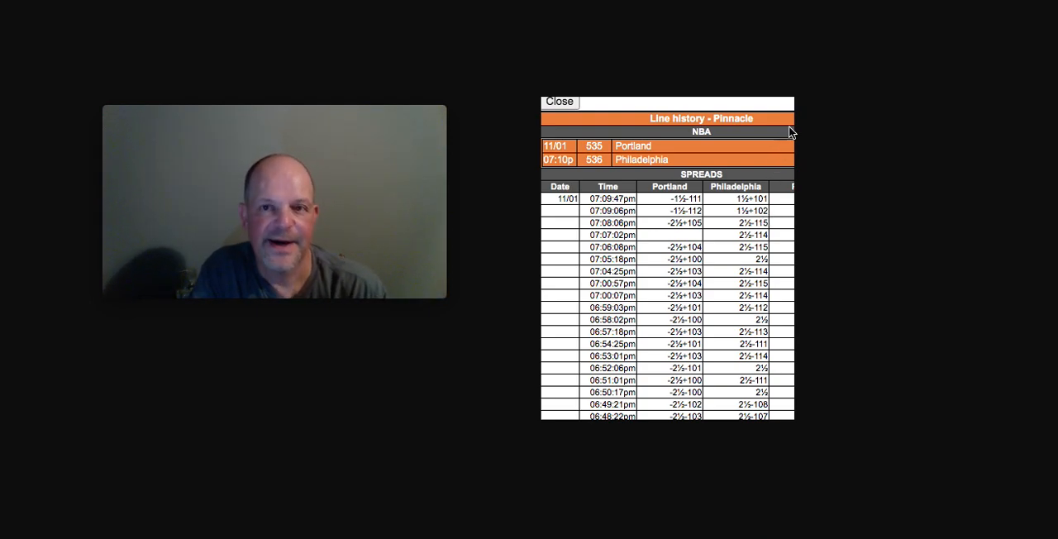
click(559, 101)
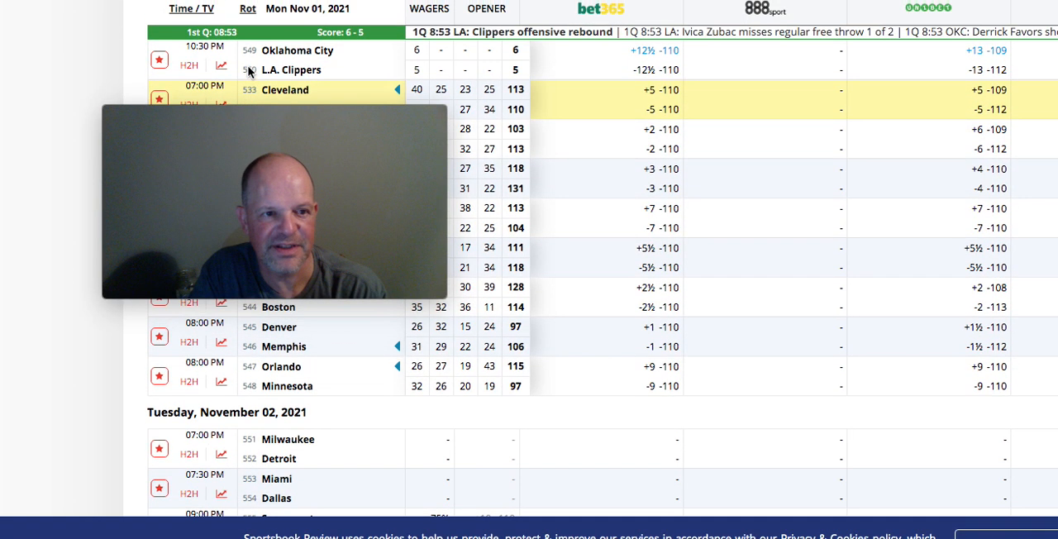
scroll(down, 3)
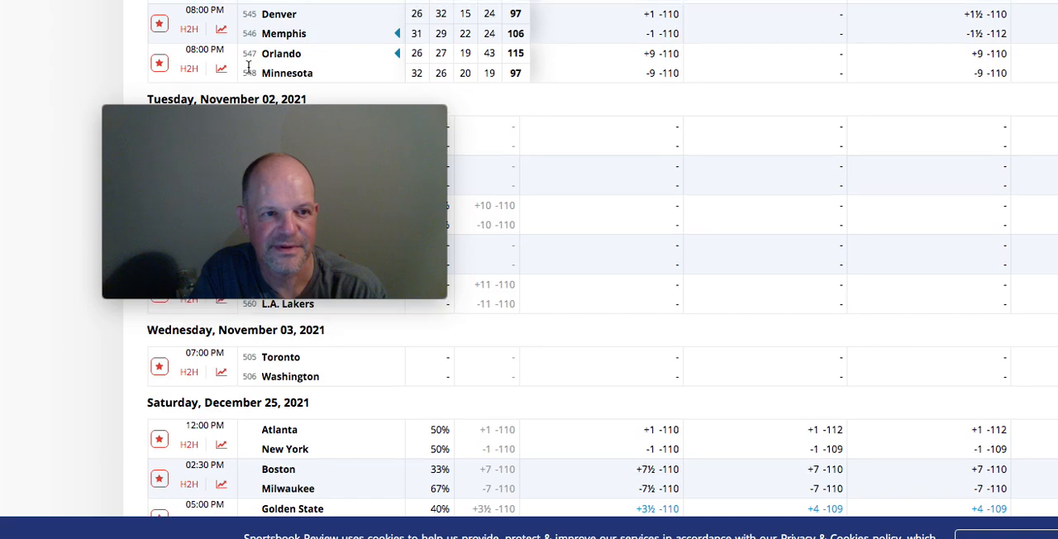
scroll(down, 3)
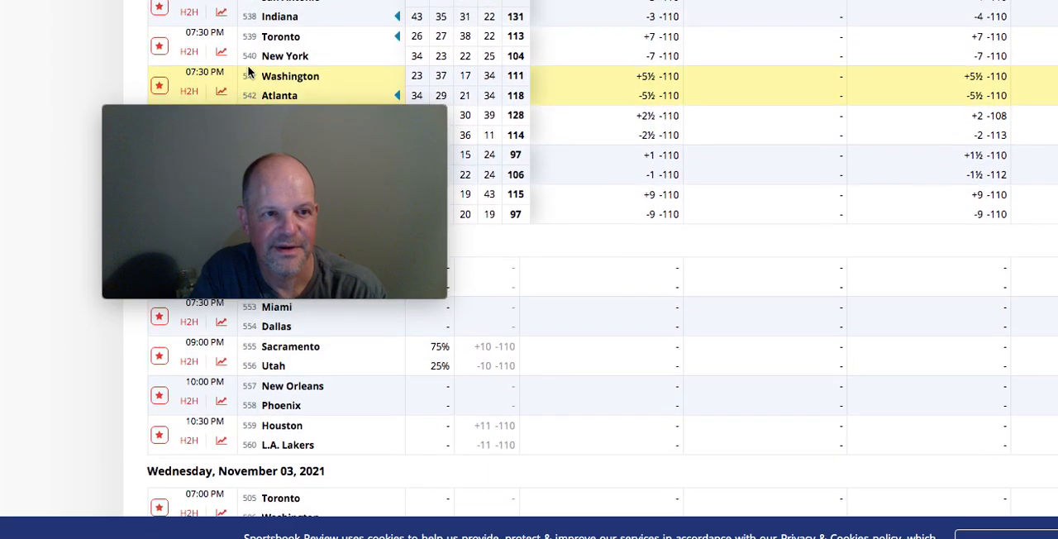
scroll(down, 3)
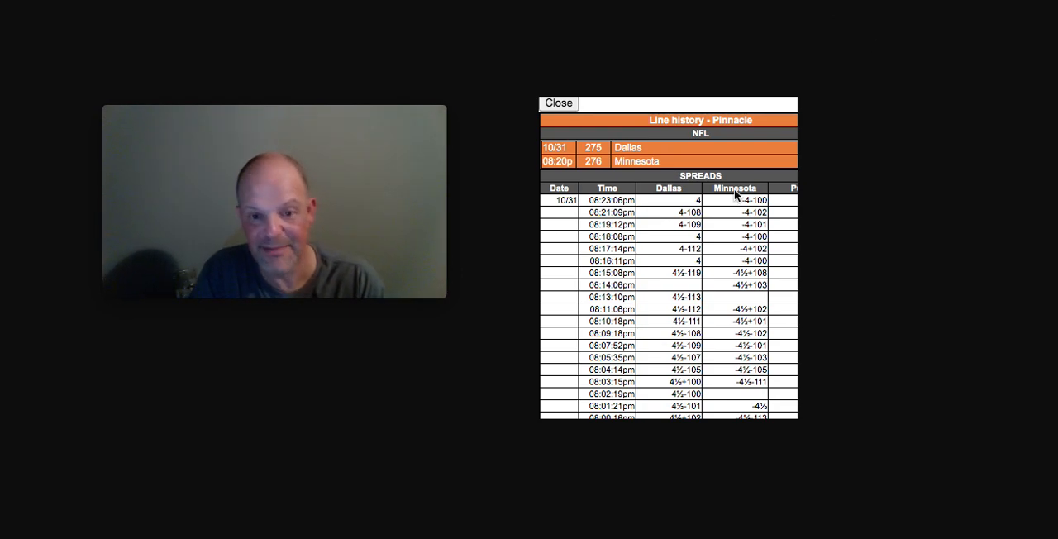
mouse_move(668, 261)
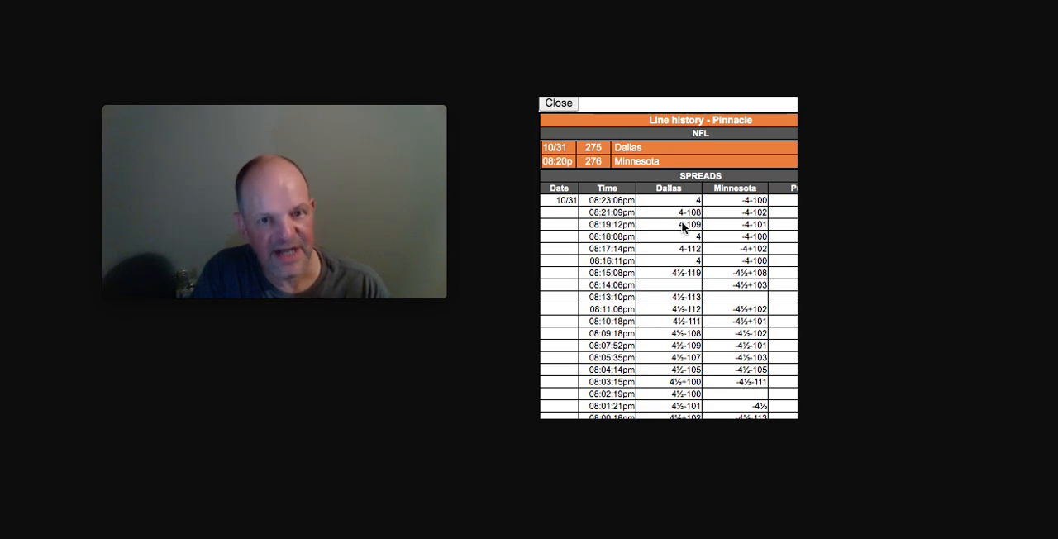
mouse_move(714, 144)
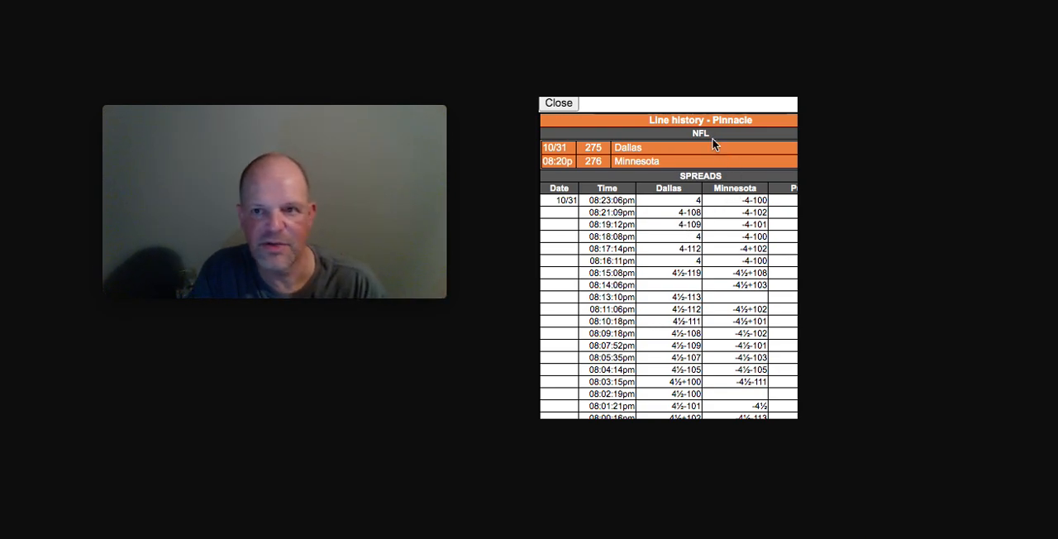
mouse_move(702, 275)
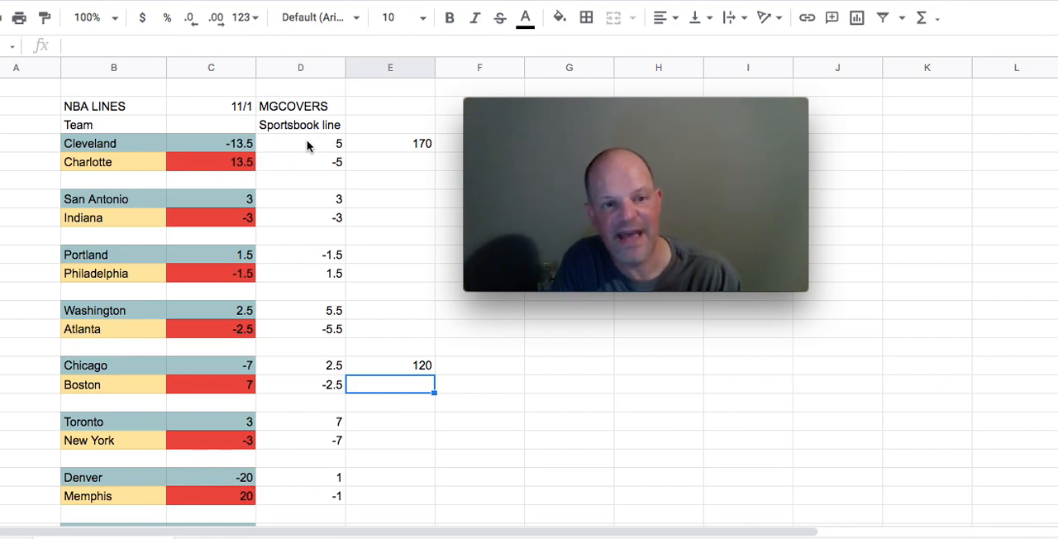
mouse_move(393, 145)
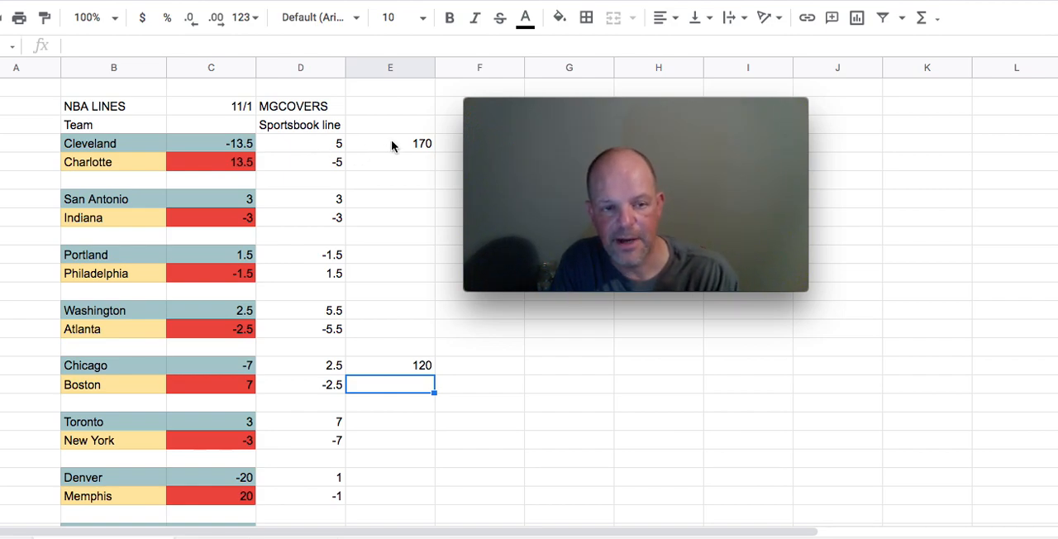
mouse_move(347, 268)
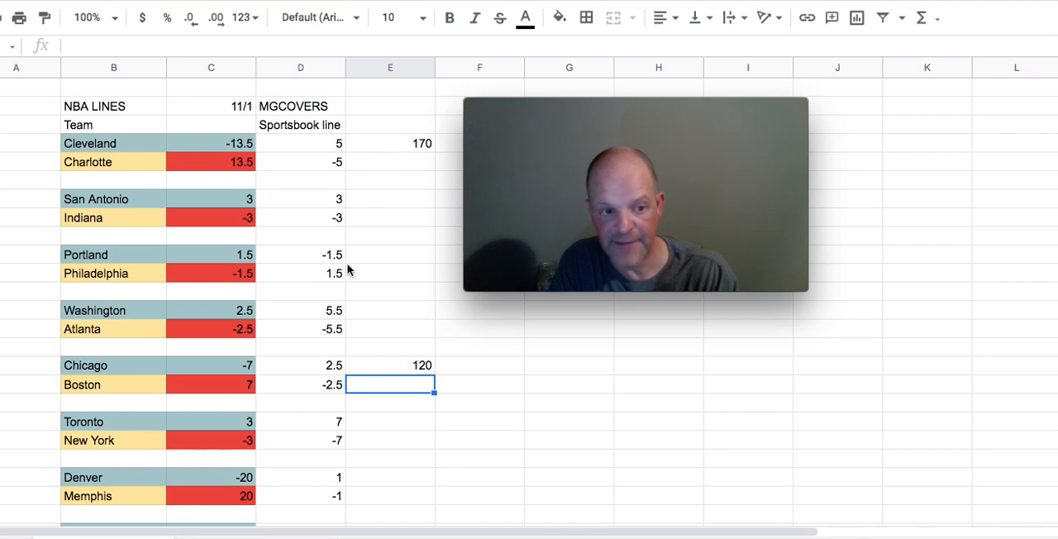
mouse_move(189, 273)
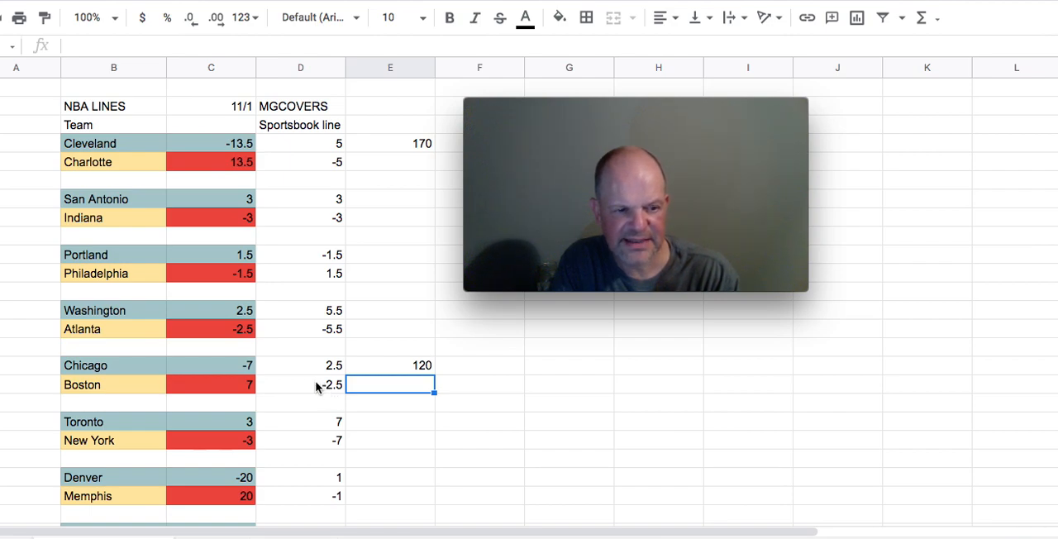
mouse_move(235, 380)
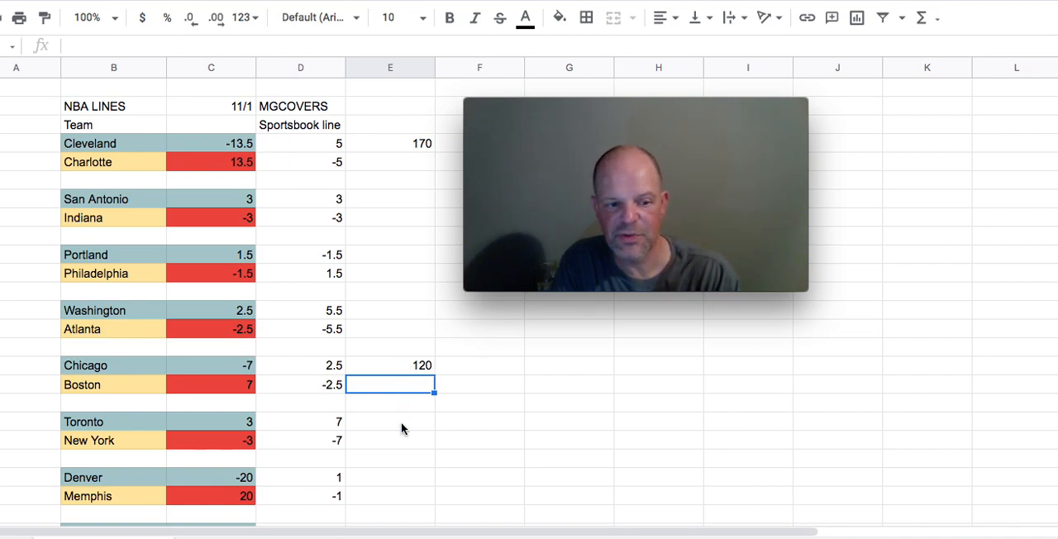
Step: Scroll the NBA LINES sheet to reveal Orlando vs. Minnesota with MGCOVERS 9 against sportsbook 9
scroll(down, 3)
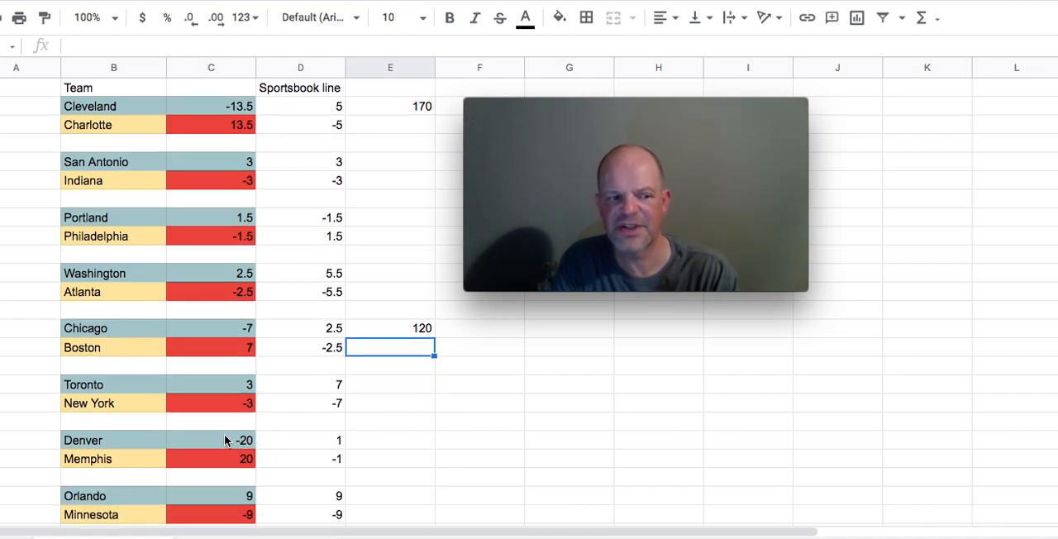
mouse_move(273, 455)
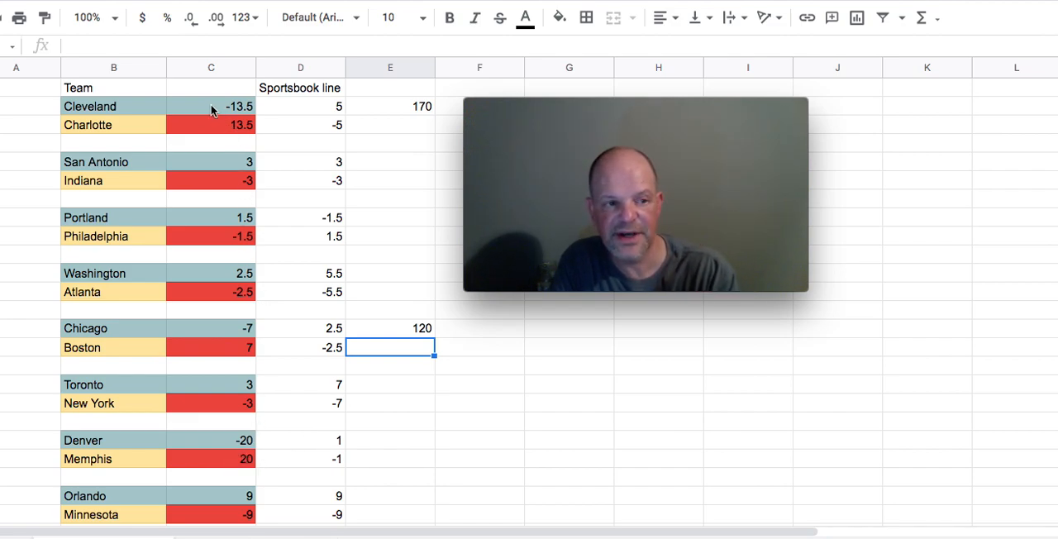
mouse_move(404, 313)
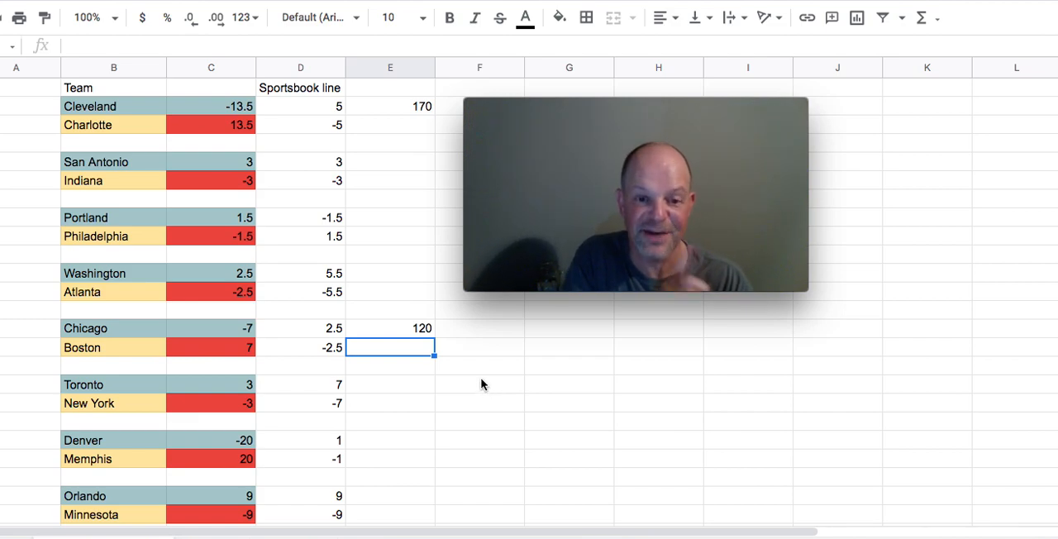
mouse_move(1052, 158)
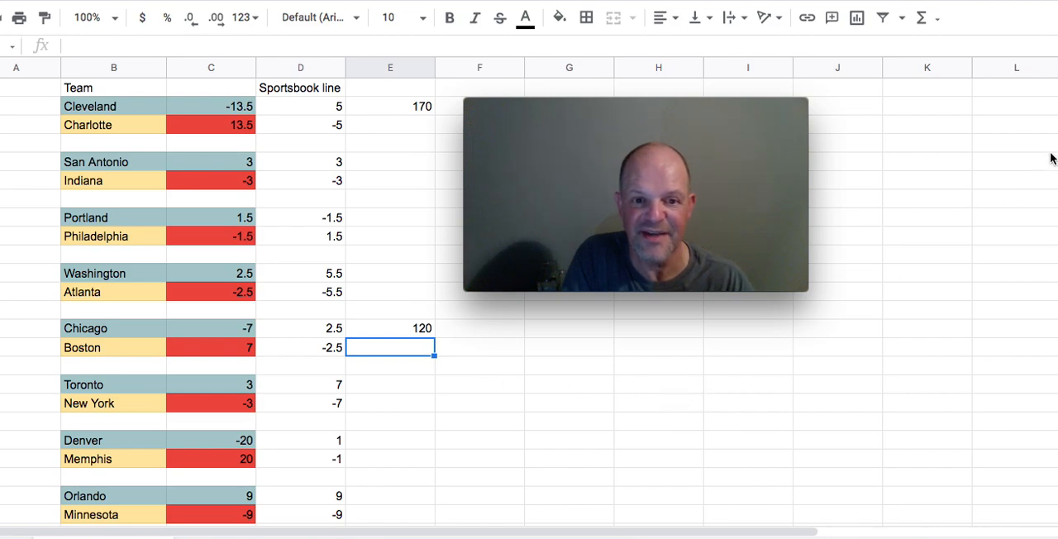